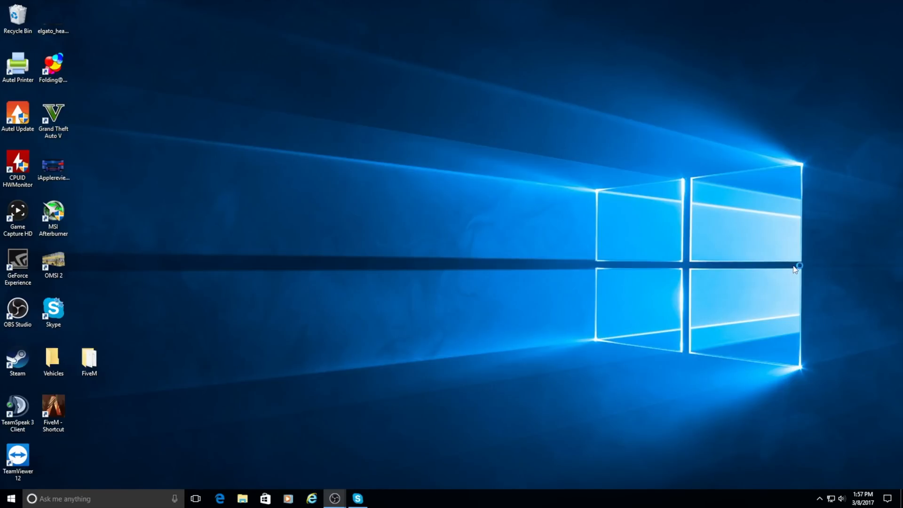
mouse_move(457, 216)
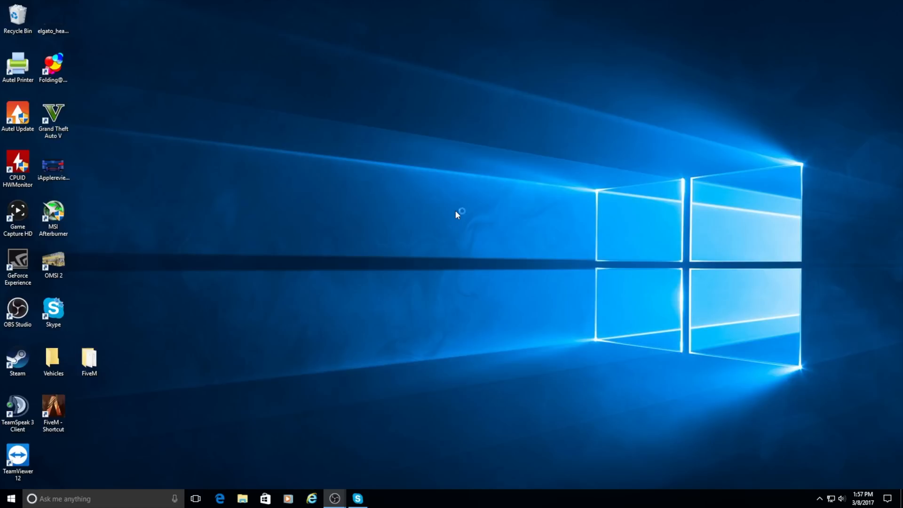
mouse_move(456, 216)
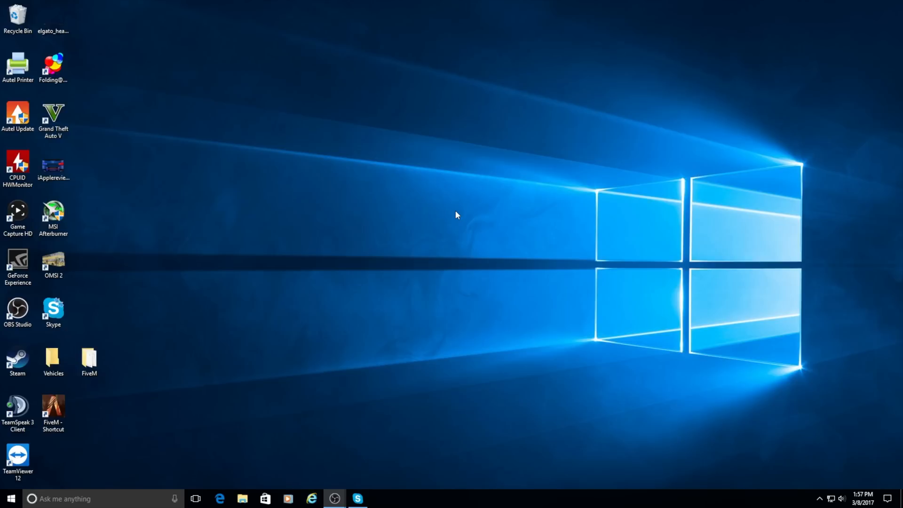
mouse_move(241, 346)
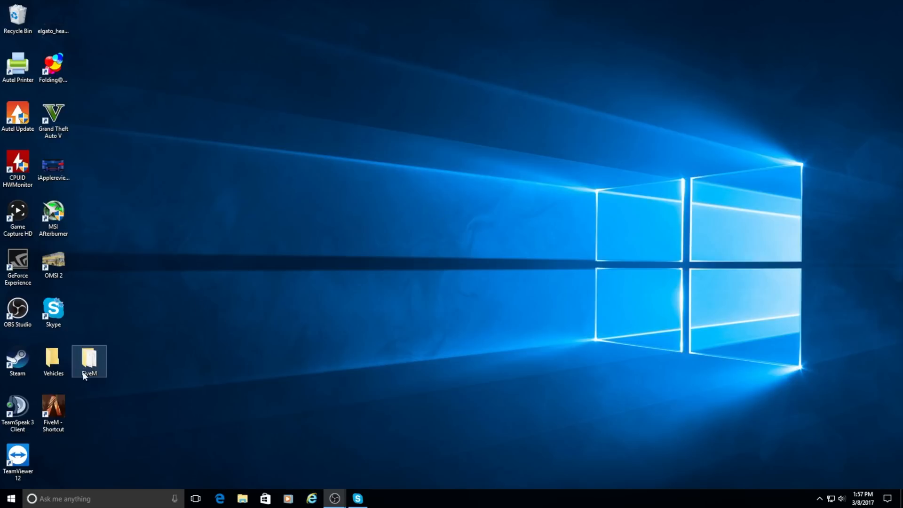
Drag the FiveM folder to the desktop centre, dismiss the New menu, and open the folder.
drag(90, 361, 375, 312)
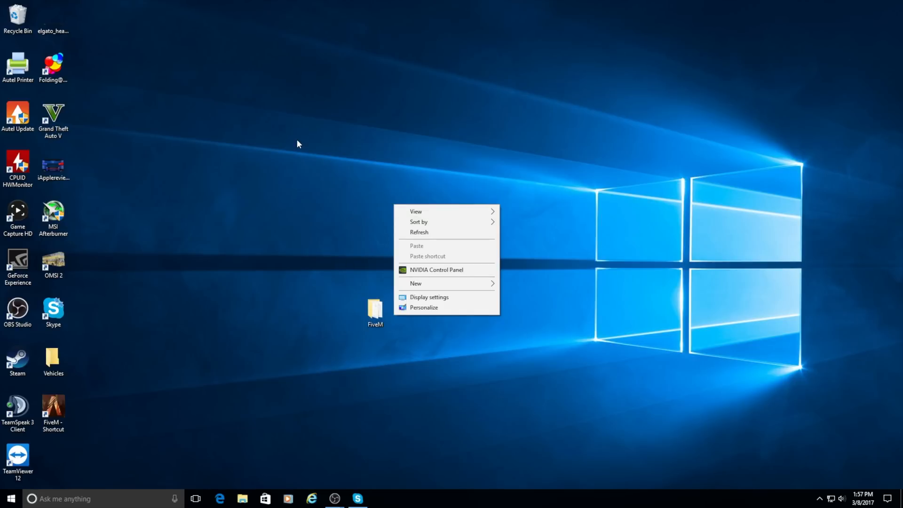
click(416, 283)
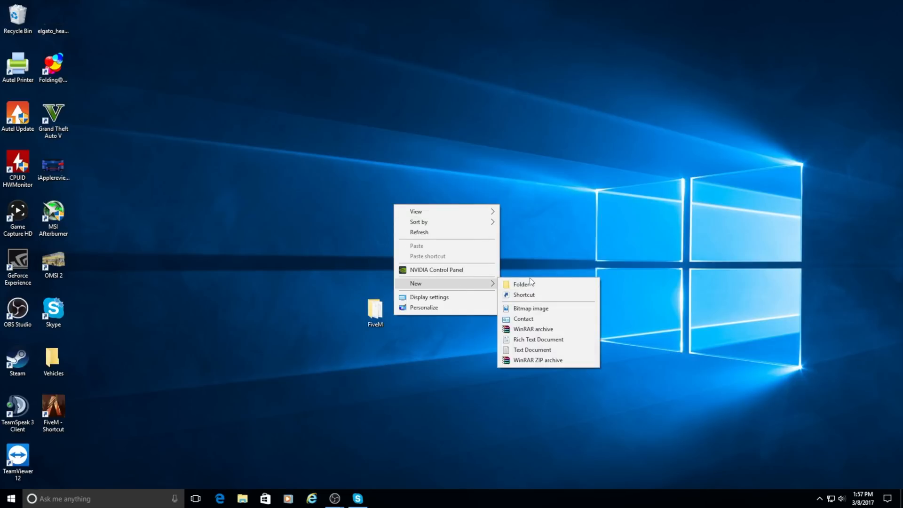
click(331, 307)
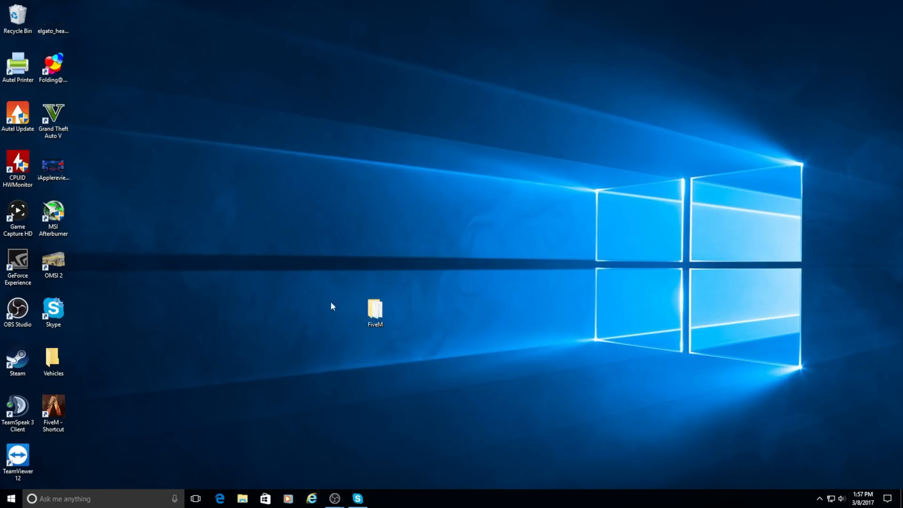
double_click(374, 310)
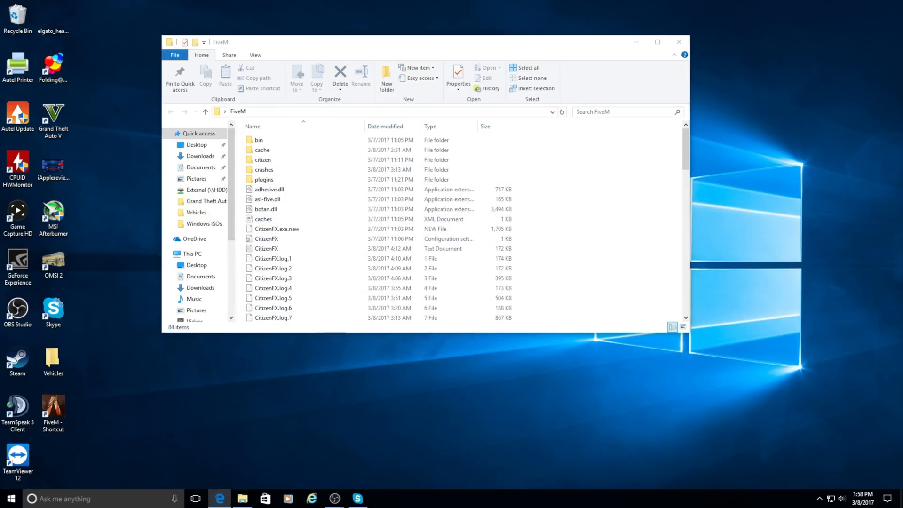
Launch Edge, go to fivem.net and follow the Download link to the release topic.
click(218, 499)
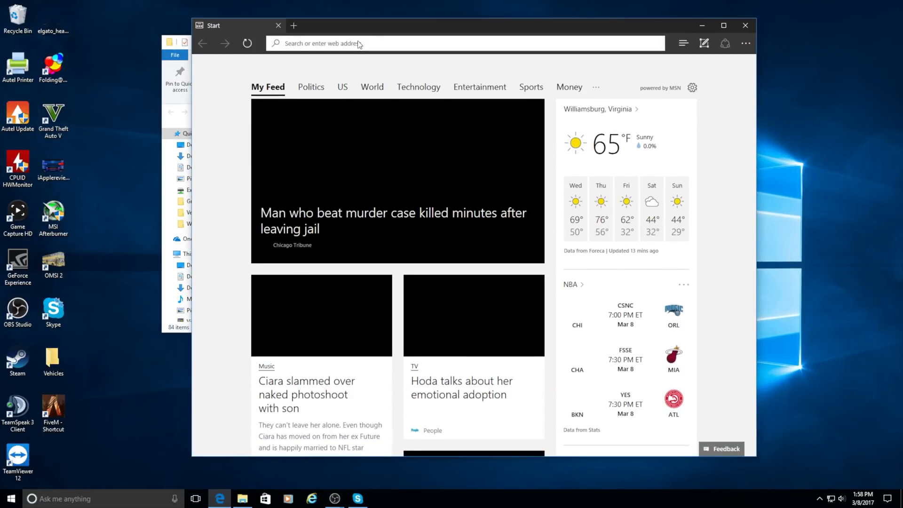
text(fivem.net)
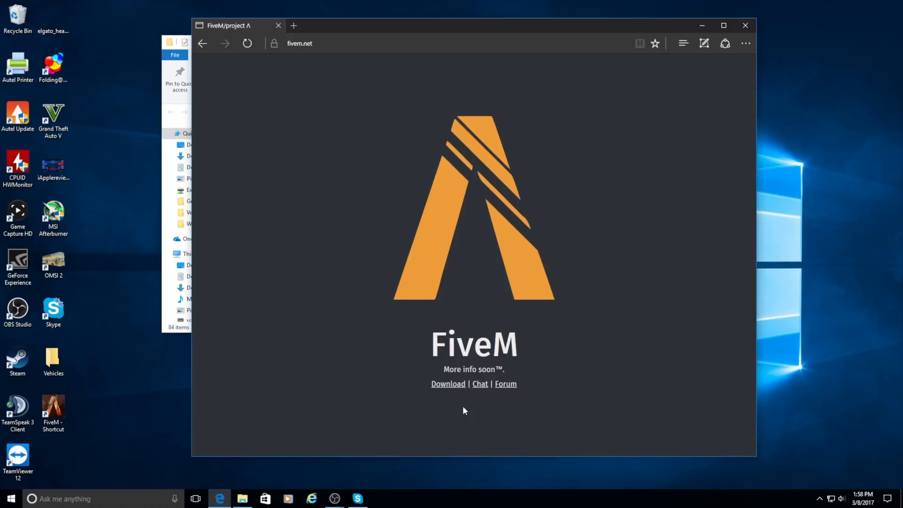
click(246, 44)
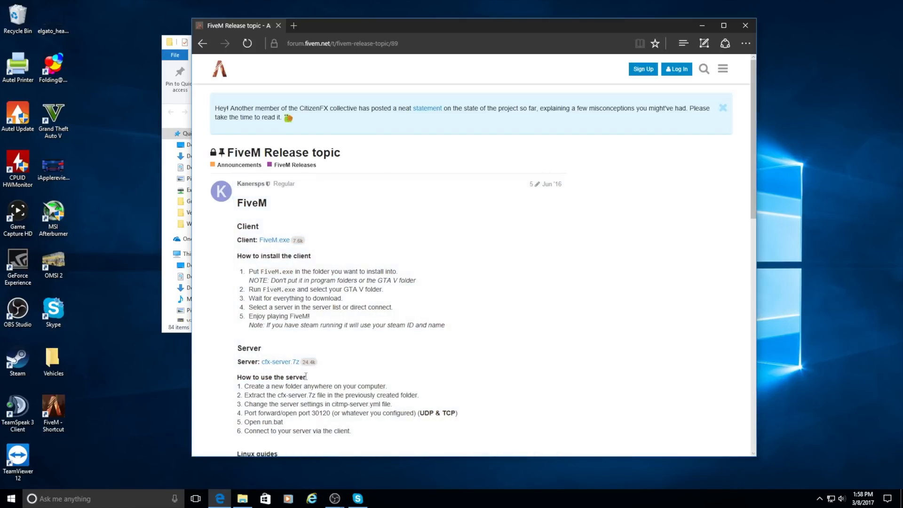
mouse_move(300, 364)
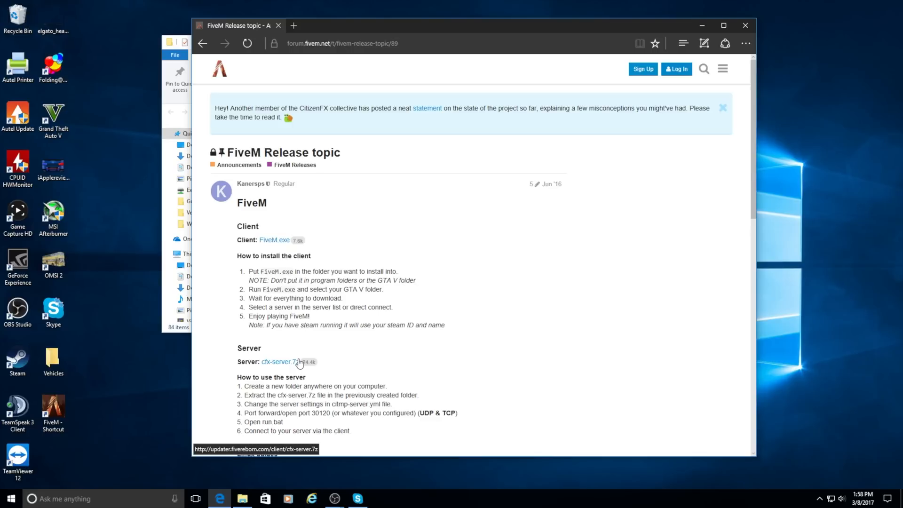
mouse_move(329, 382)
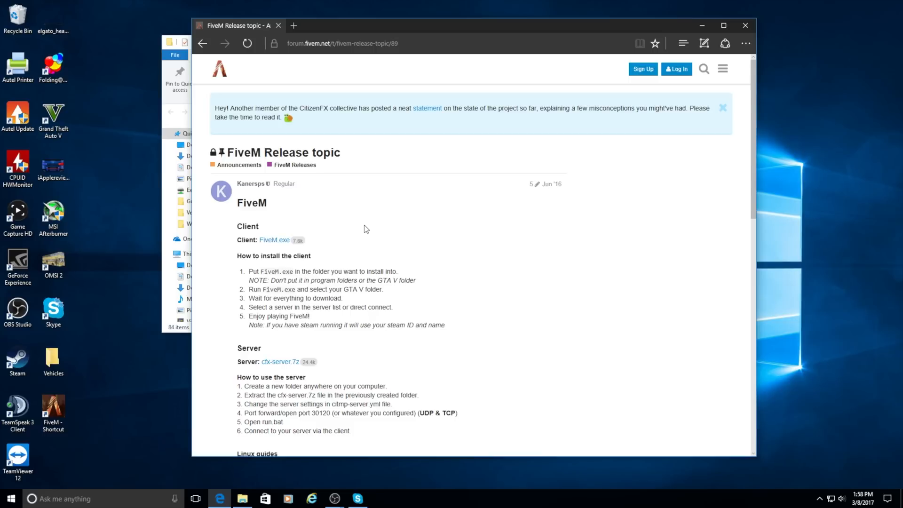
mouse_move(267, 243)
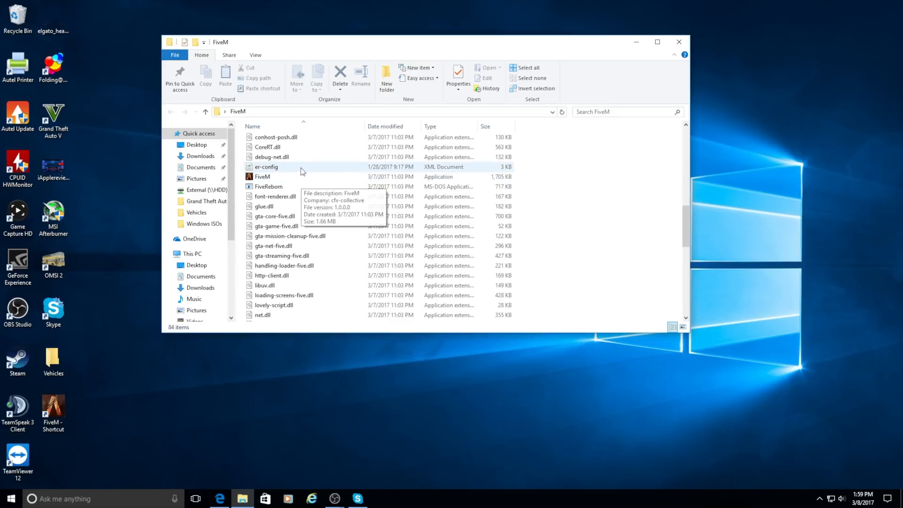
scroll(down, 3)
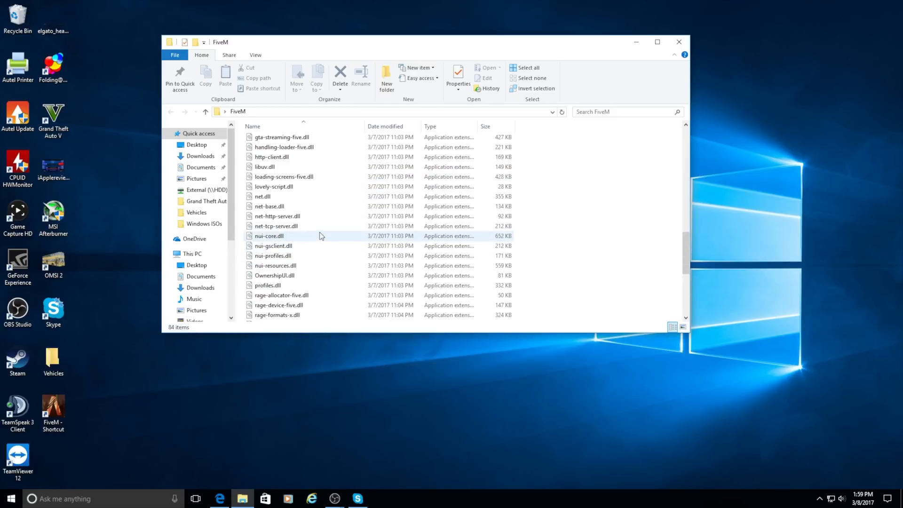
scroll(up, 3)
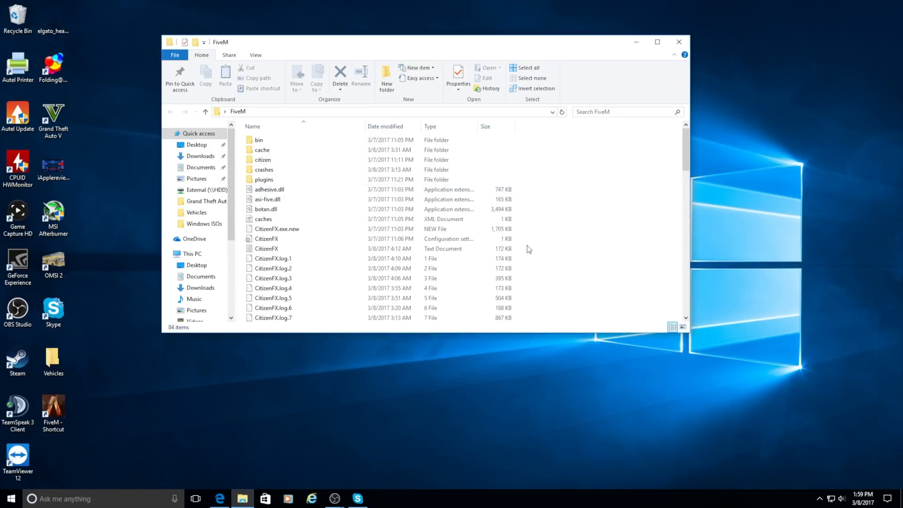
mouse_move(741, 307)
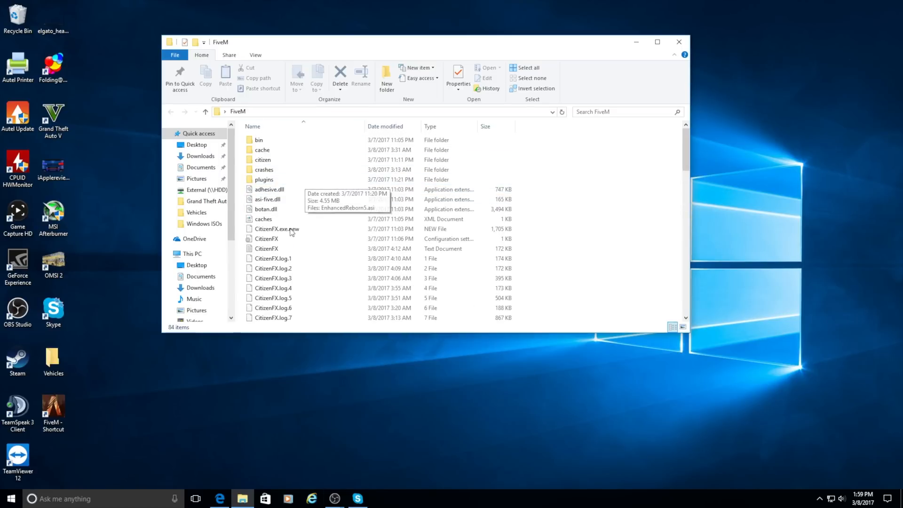
mouse_move(352, 332)
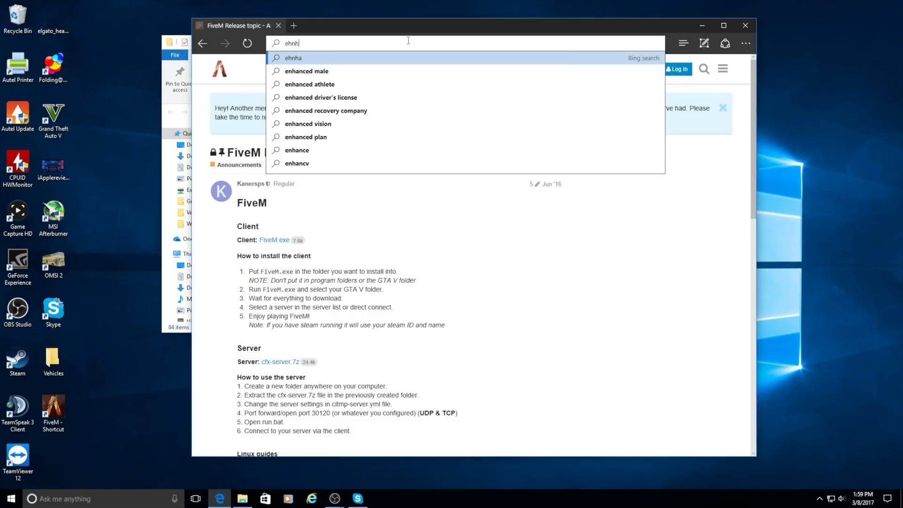
Search Bing for the Enhanced Reborn trainer, view its Update 5 post, then close Edge.
text(enhanc)
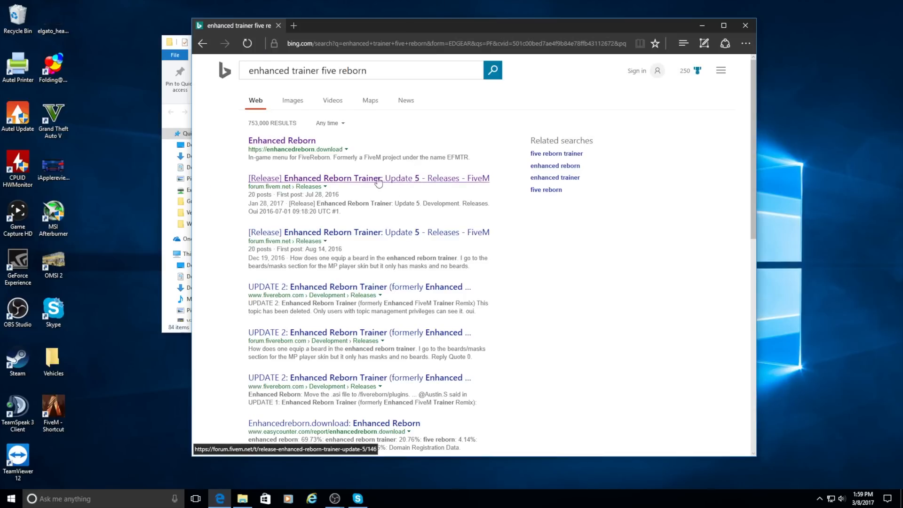
mouse_move(326, 186)
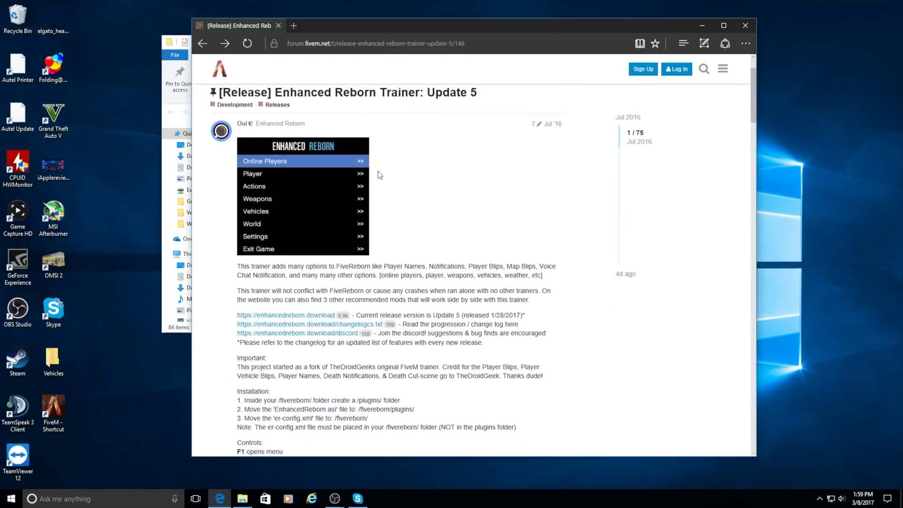
mouse_move(425, 215)
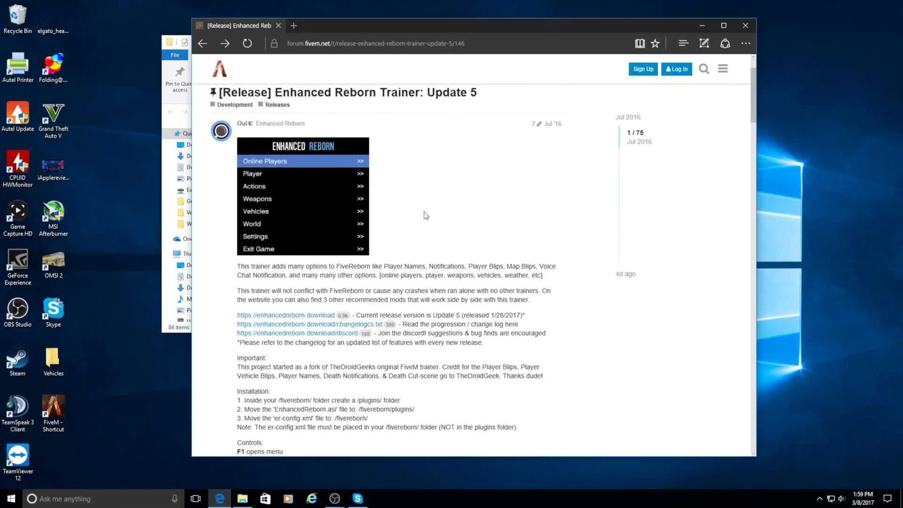
mouse_move(313, 319)
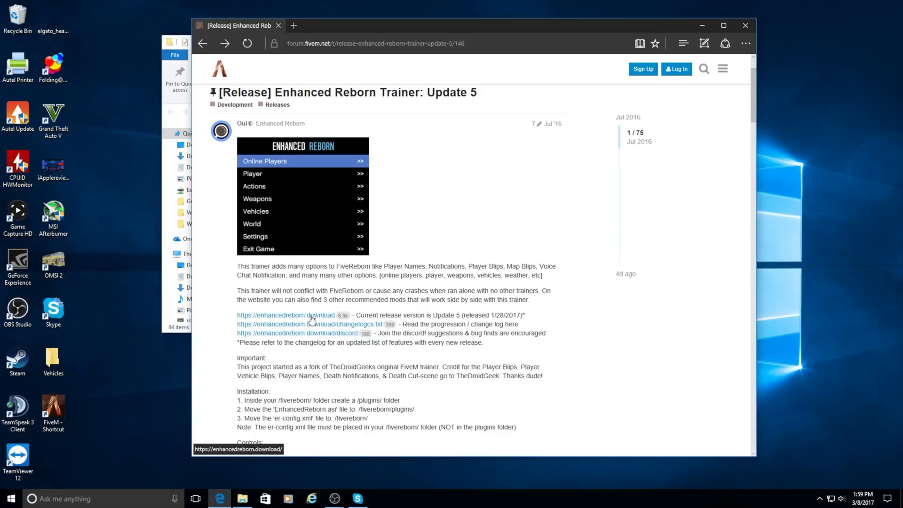
mouse_move(507, 290)
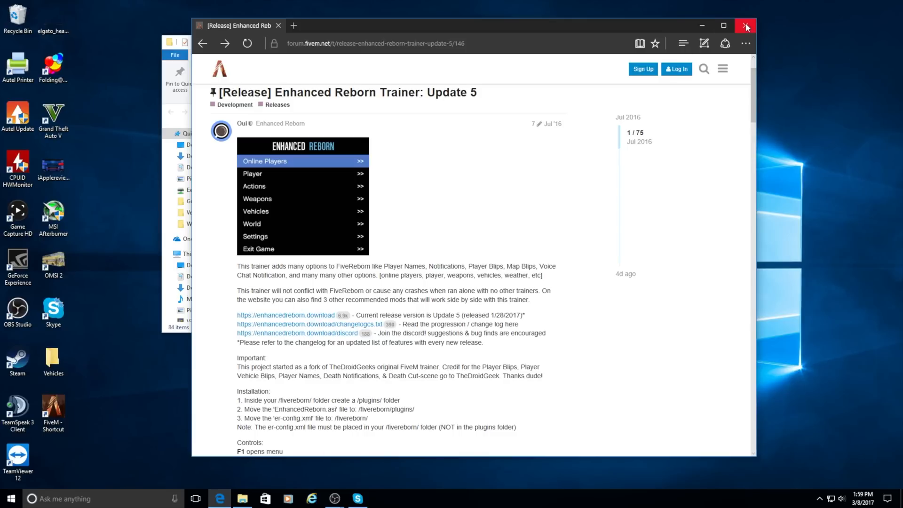
click(745, 26)
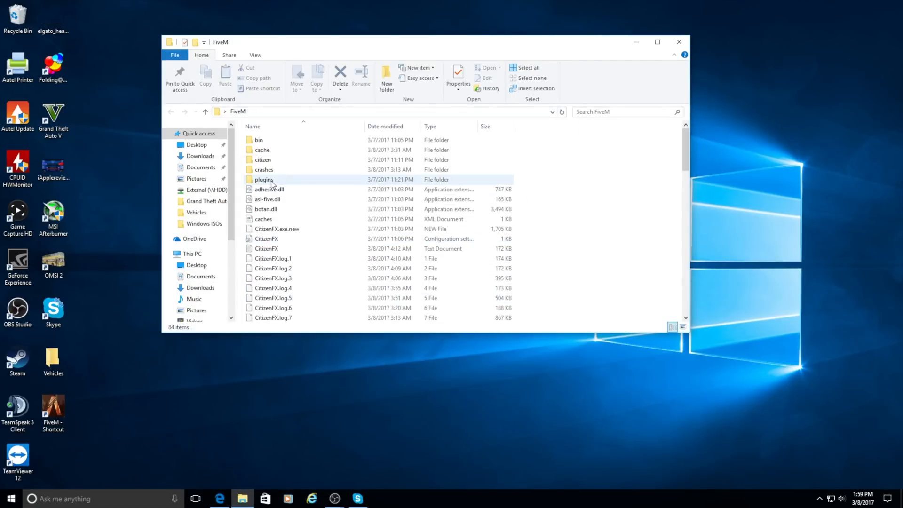
mouse_move(264, 182)
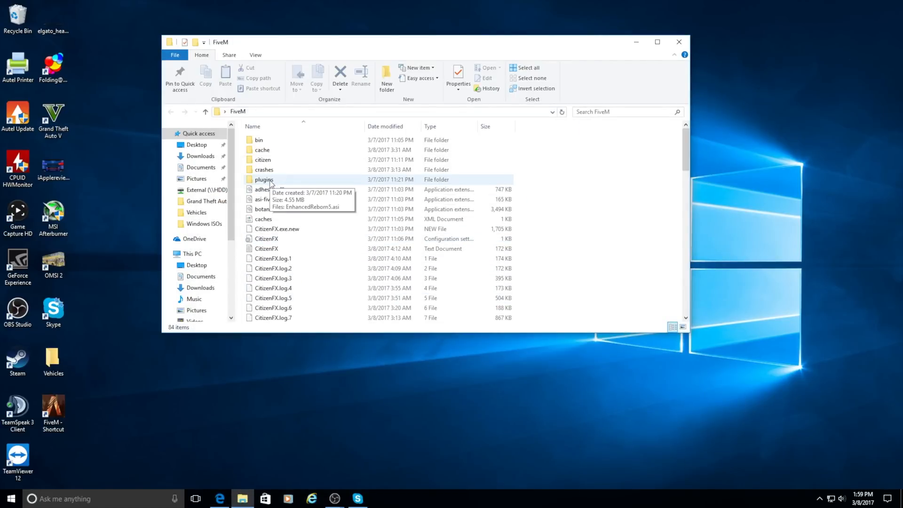
mouse_move(357, 263)
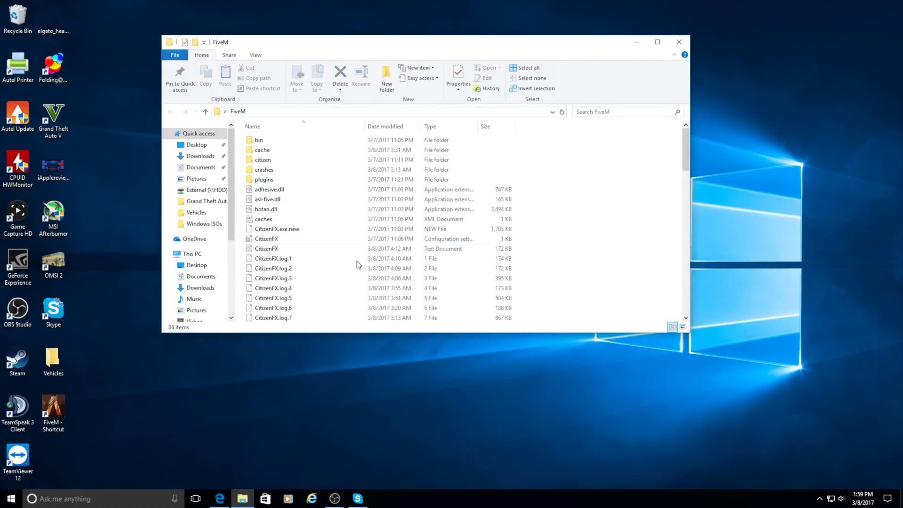
mouse_move(265, 169)
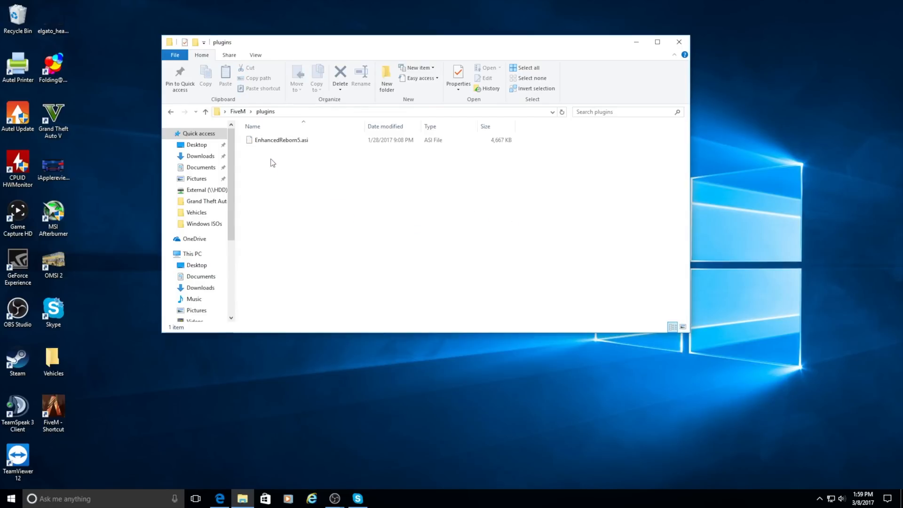
mouse_move(282, 151)
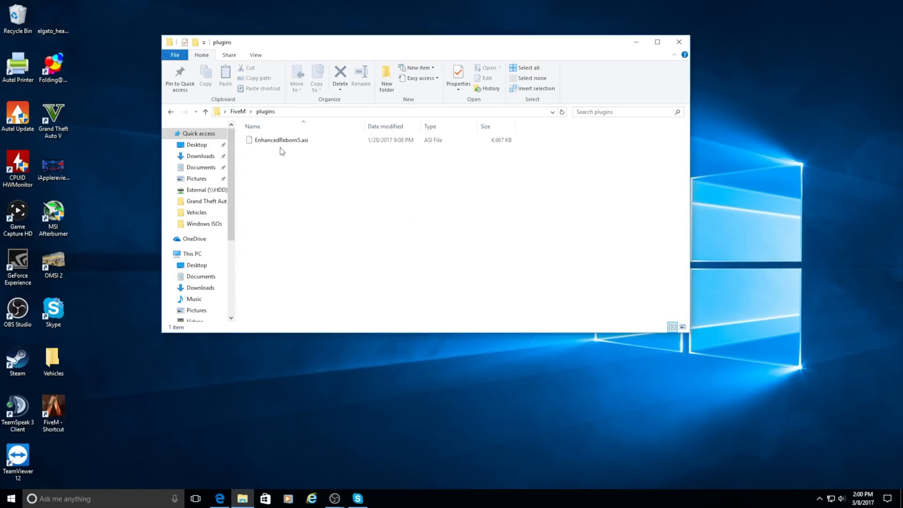
click(276, 141)
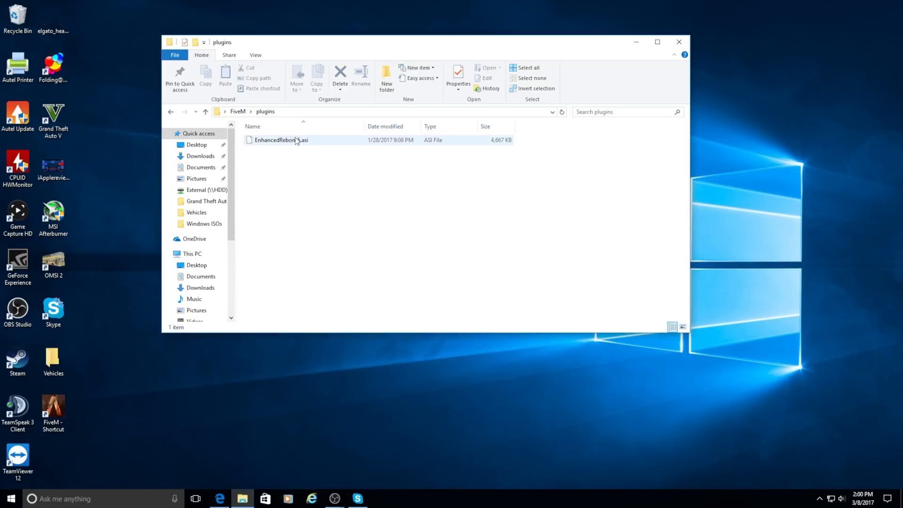
click(205, 111)
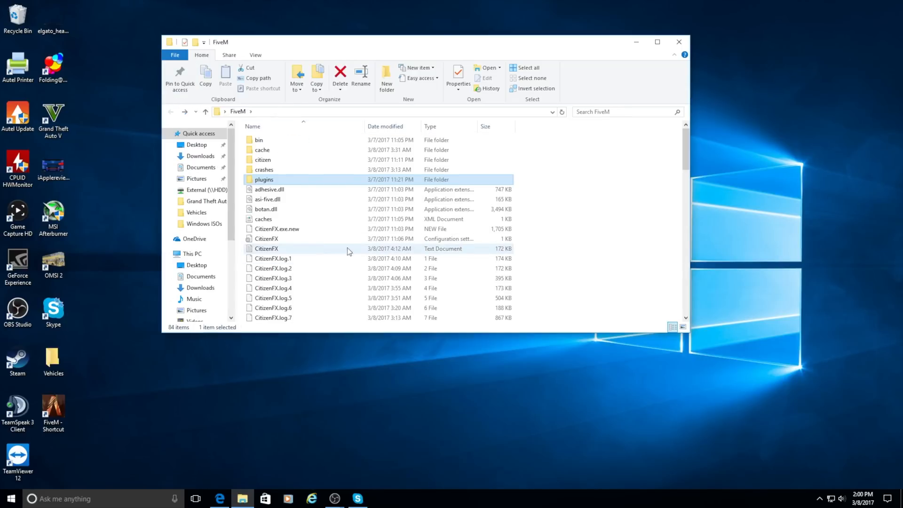
scroll(down, 3)
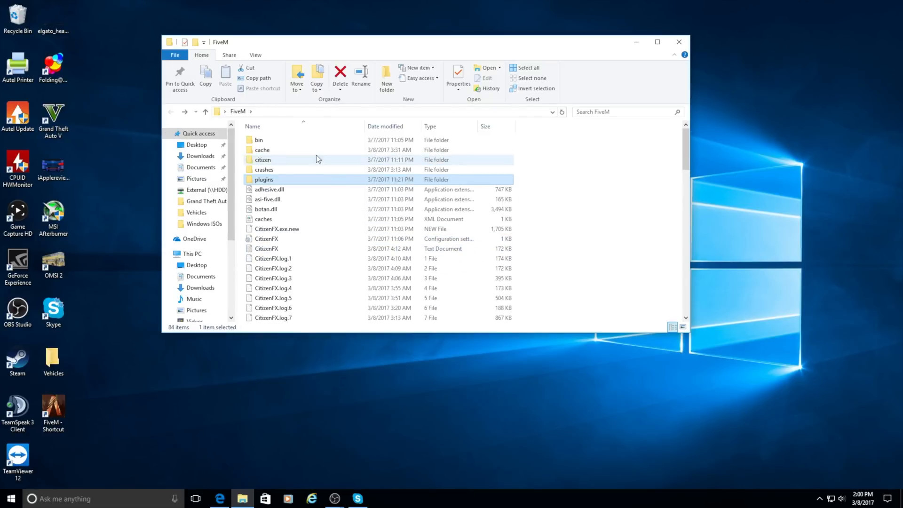
Inspect the cache's game folder properties showing its 1.11 GB size.
double_click(261, 148)
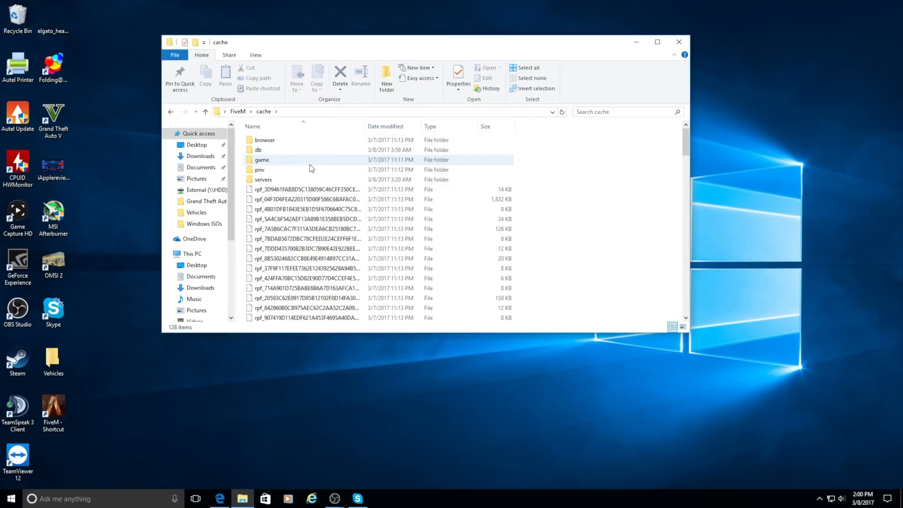
double_click(262, 159)
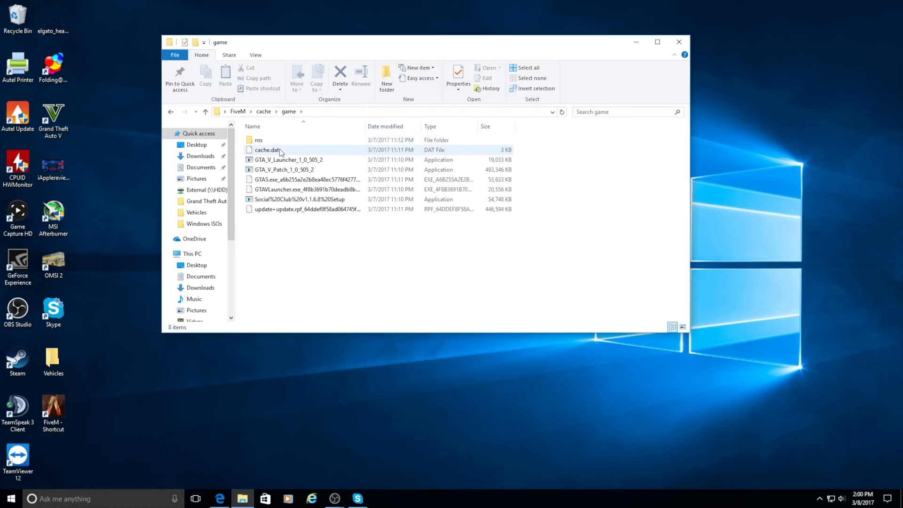
right_click(281, 141)
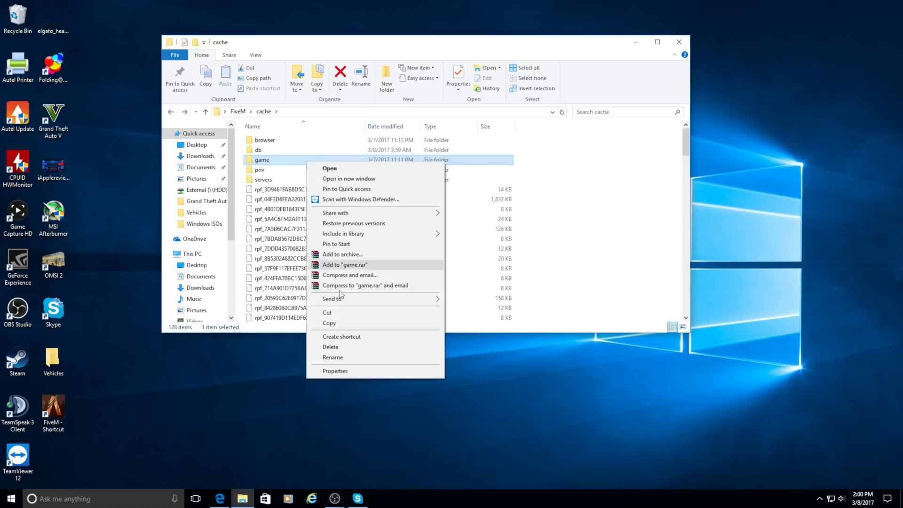
click(335, 370)
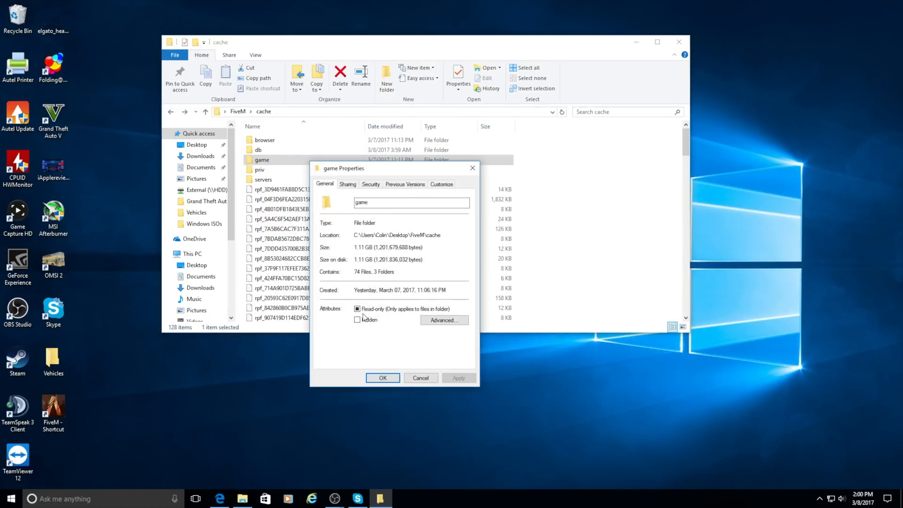
click(459, 378)
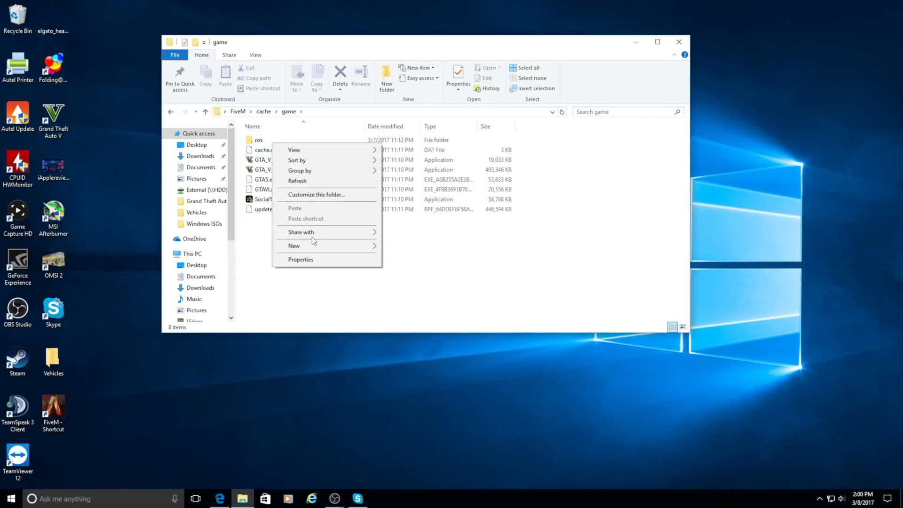
Return to the cache folder and close the File Explorer window.
click(300, 260)
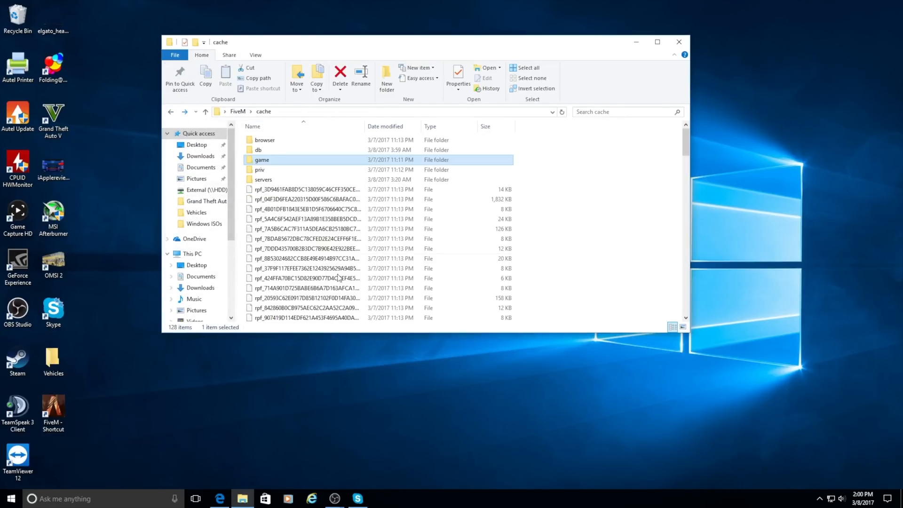
right_click(263, 159)
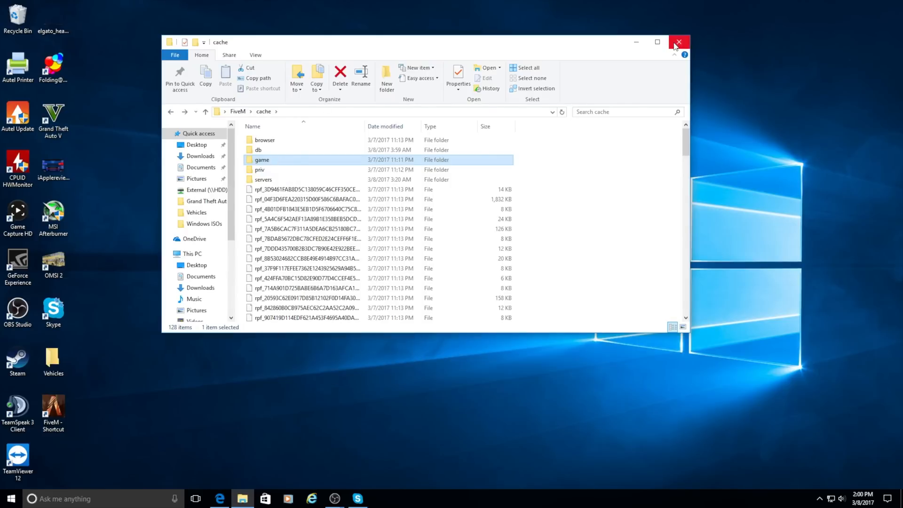
click(678, 42)
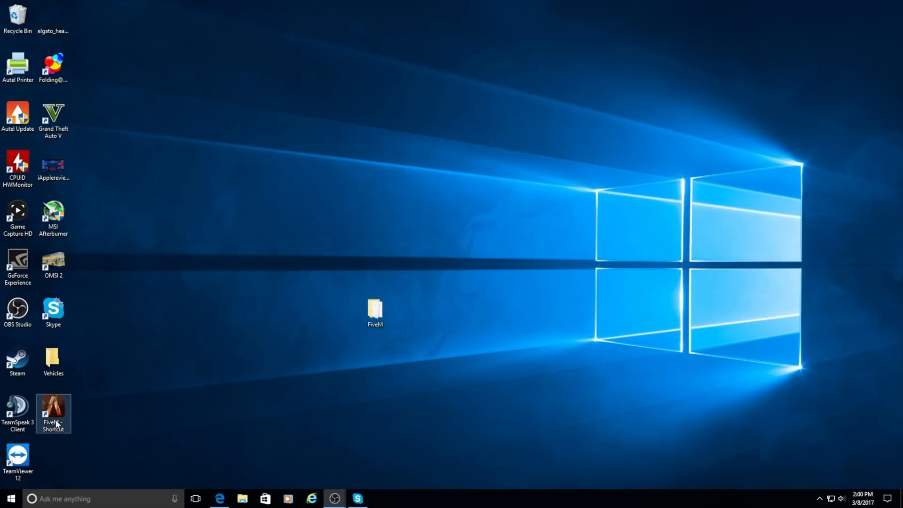
Launch FiveM from its desktop shortcut until the Home screen appears.
double_click(52, 407)
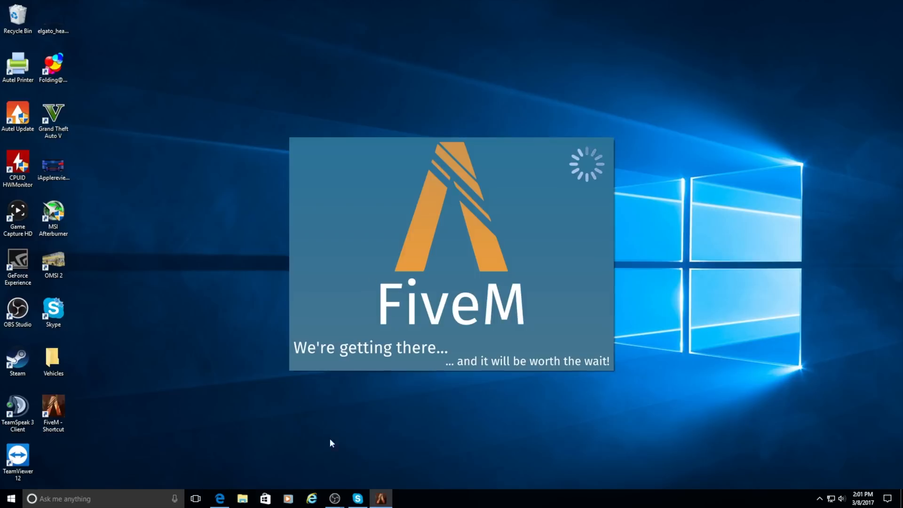
mouse_move(357, 359)
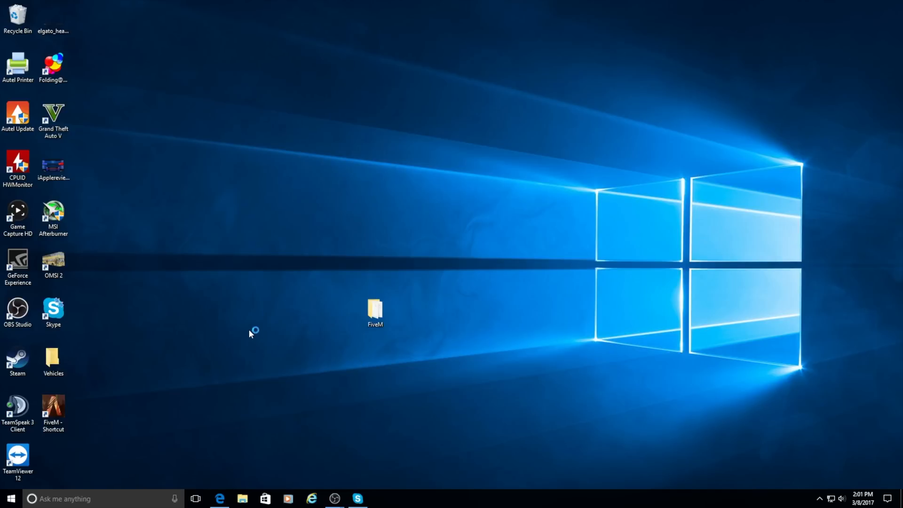
double_click(374, 309)
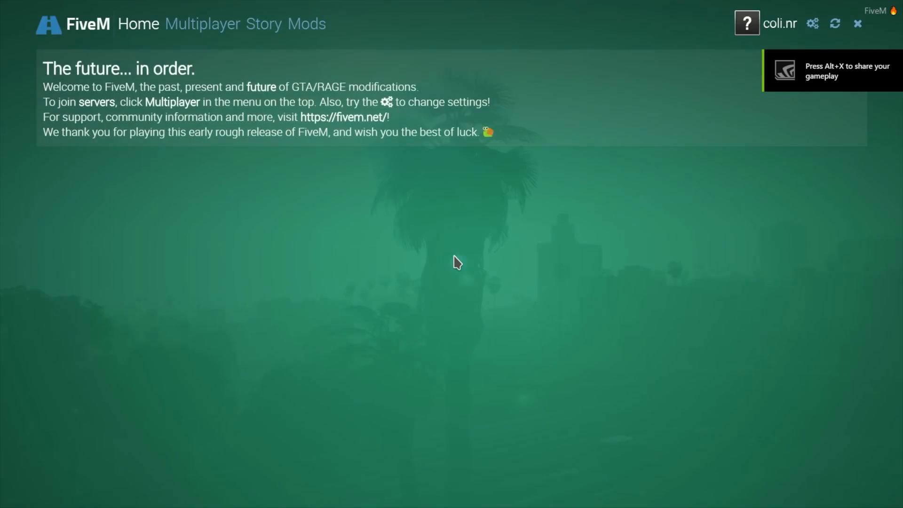
mouse_move(223, 57)
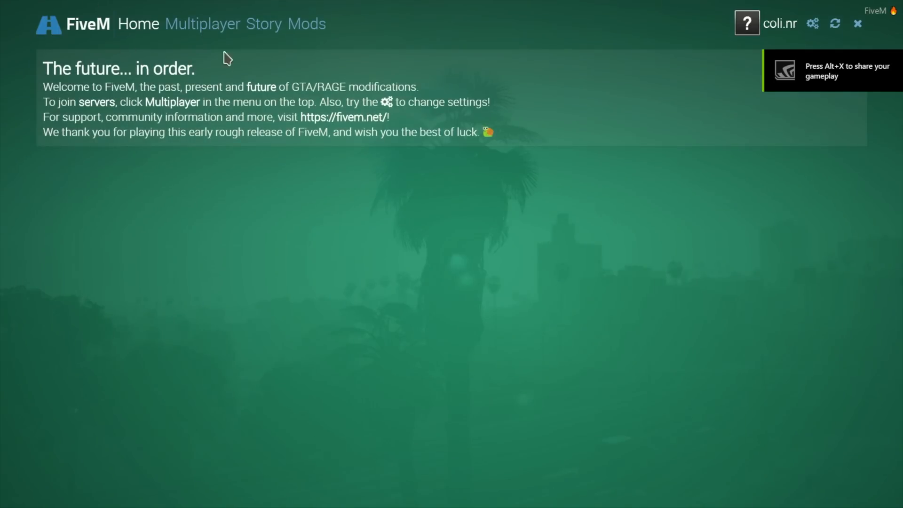
Show the Multiplayer server browser and scroll partway down the public server list.
click(205, 24)
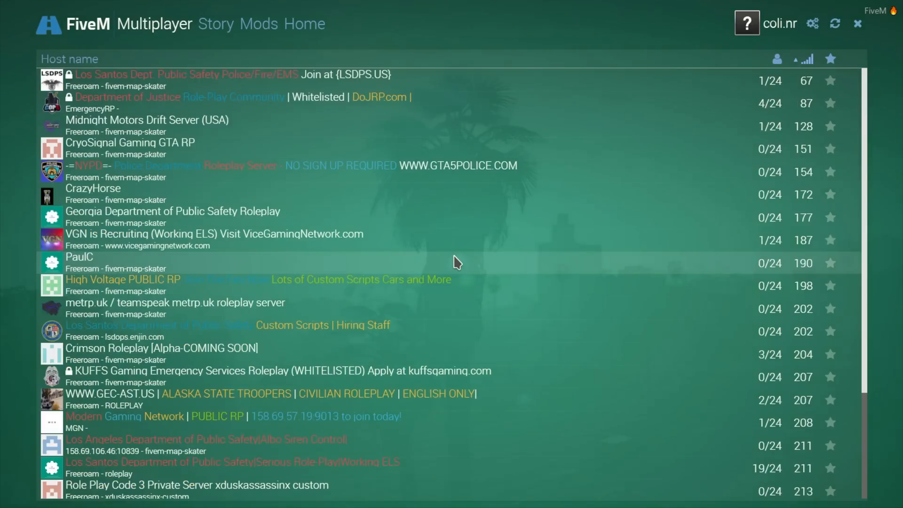
scroll(down, 3)
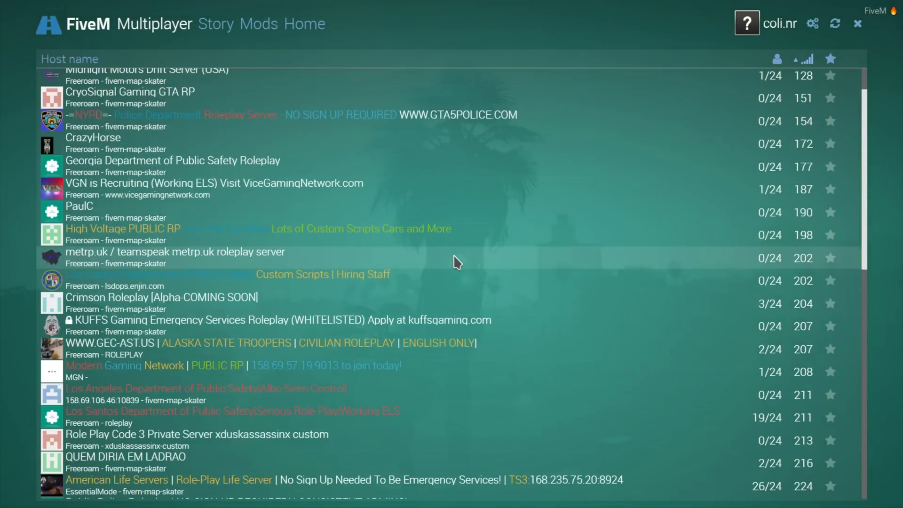
scroll(down, 3)
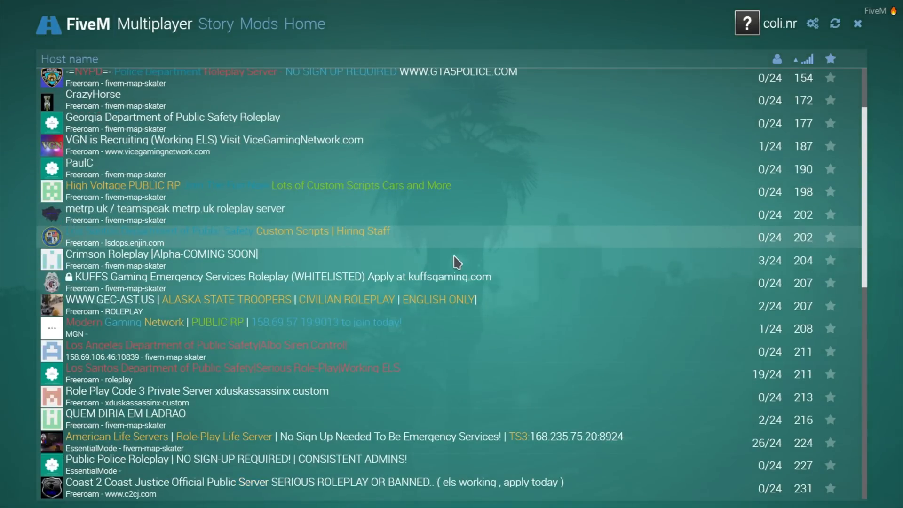
scroll(down, 3)
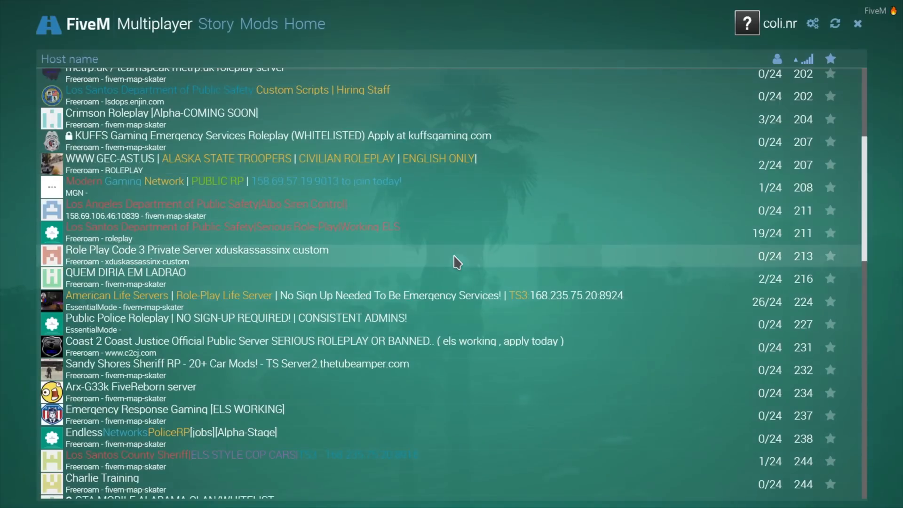